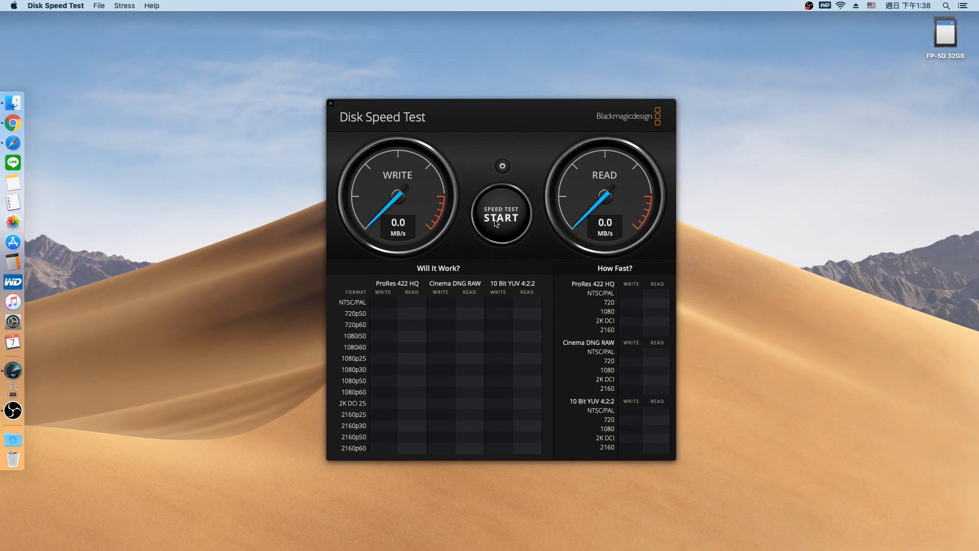
Run the speed test until it shows about 95.4 MB/s write and 96.4 MB/s read, then stop it
{"action": "left_click", "coordinate": [500, 217]}
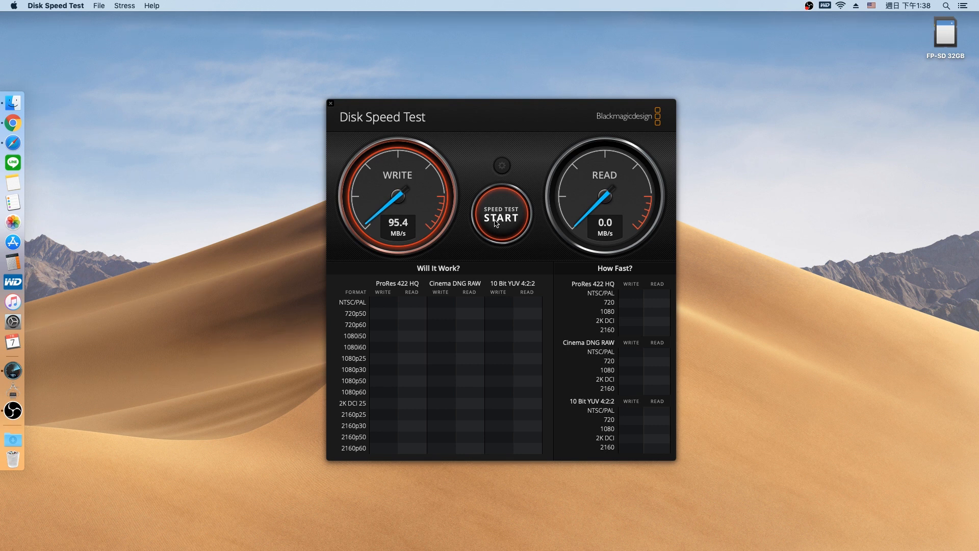
{"action": "left_click", "coordinate": [500, 213]}
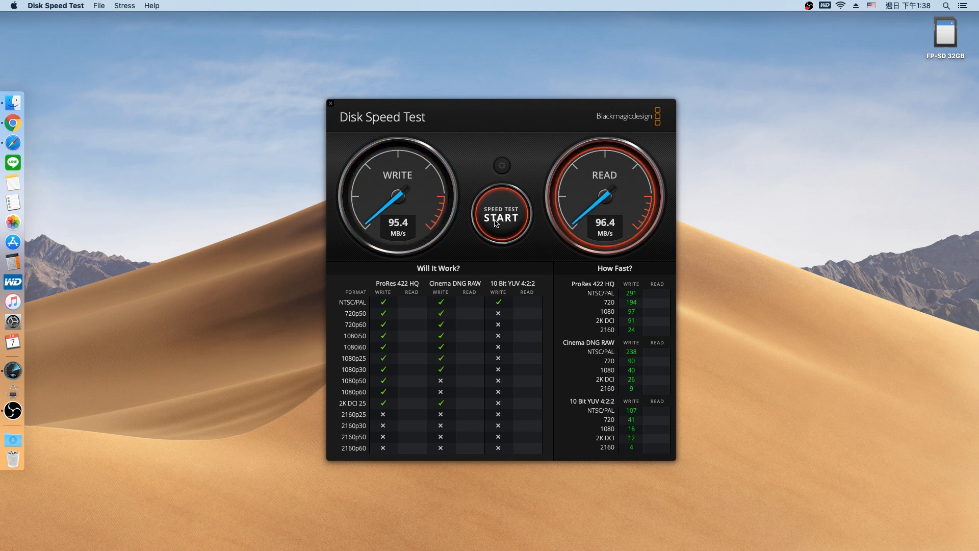